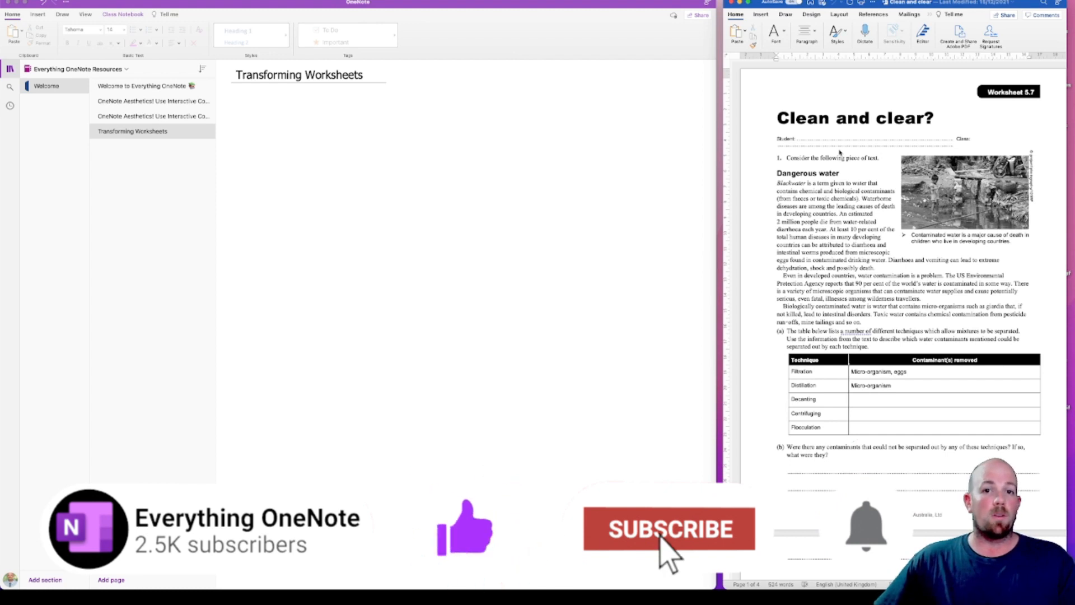
Print the Clean and clear? worksheet from Word to the Transforming Worksheets page
{"action": "left_click", "coordinate": [668, 528]}
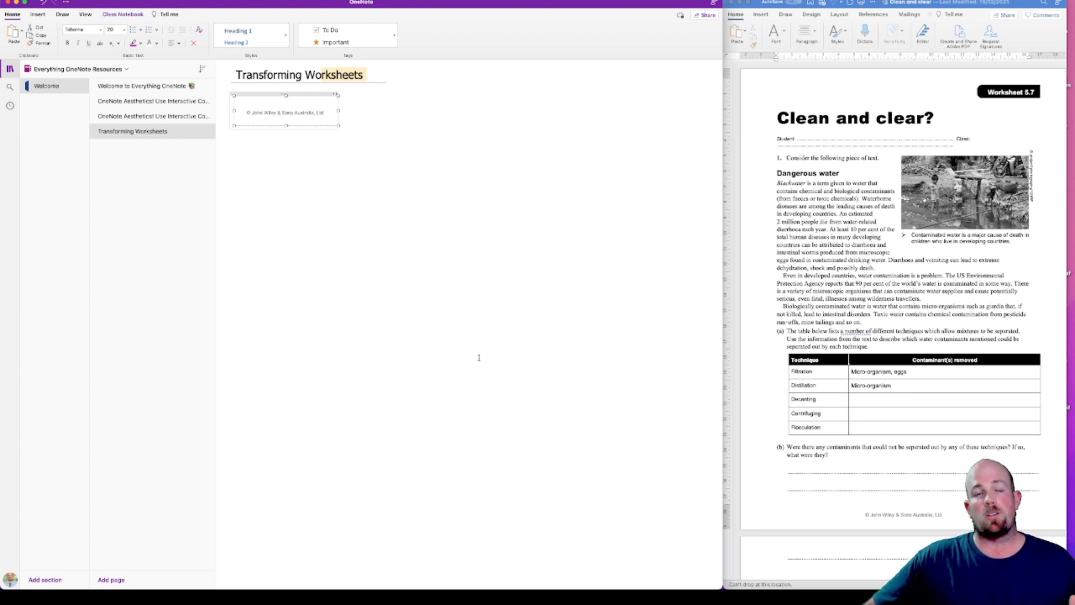
{"action": "mouse_move", "coordinate": [511, 334]}
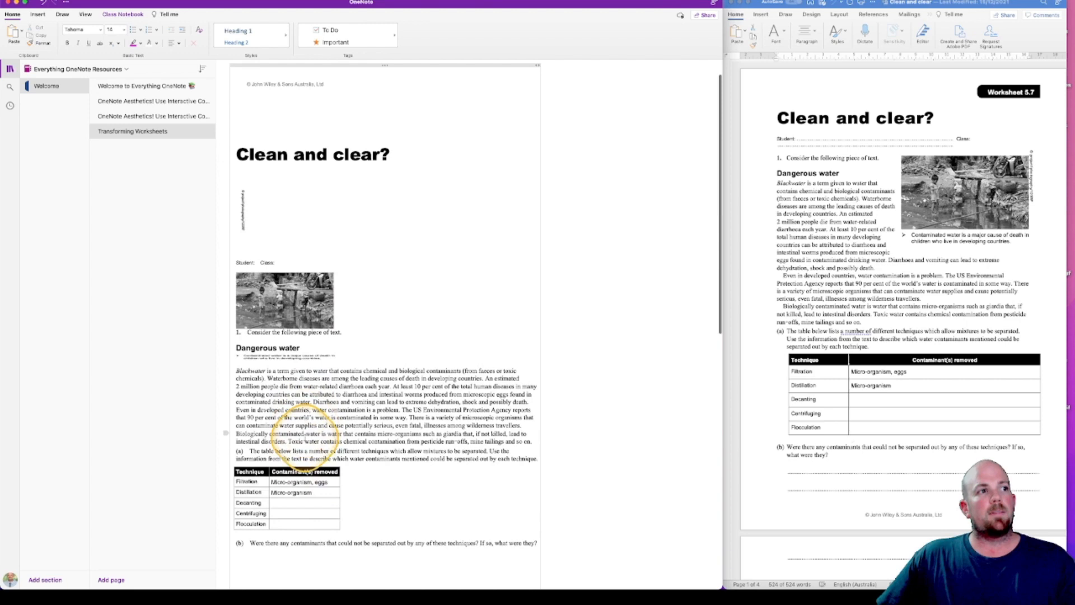
Scroll down to the second worksheet page, 'To recycle or to not recycle'
{"action": "scroll", "scroll_direction": "down", "scroll_amount": 3}
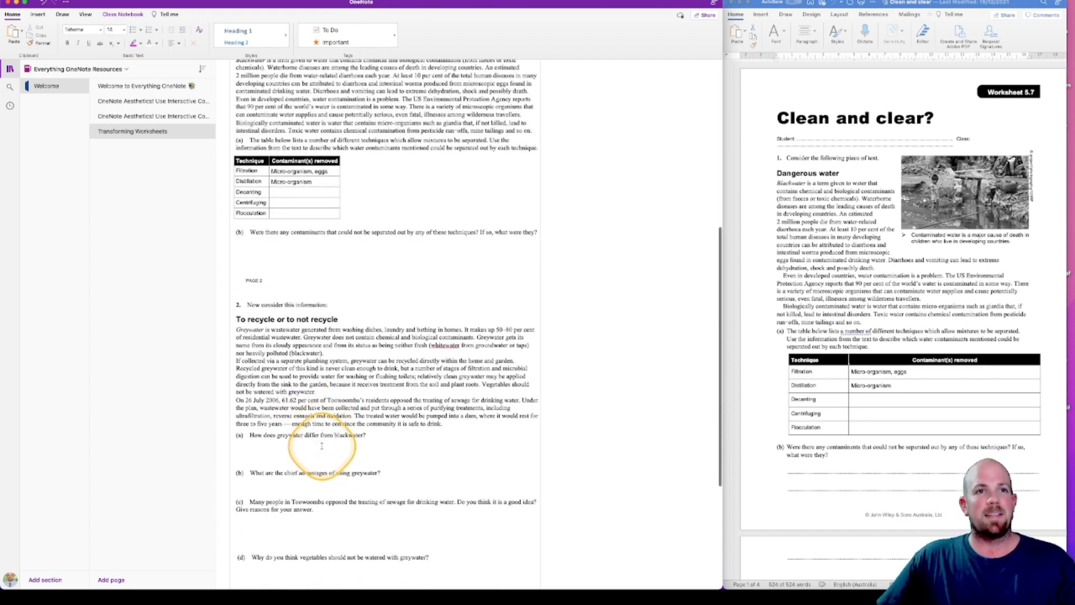
{"action": "scroll", "scroll_direction": "down", "scroll_amount": 3}
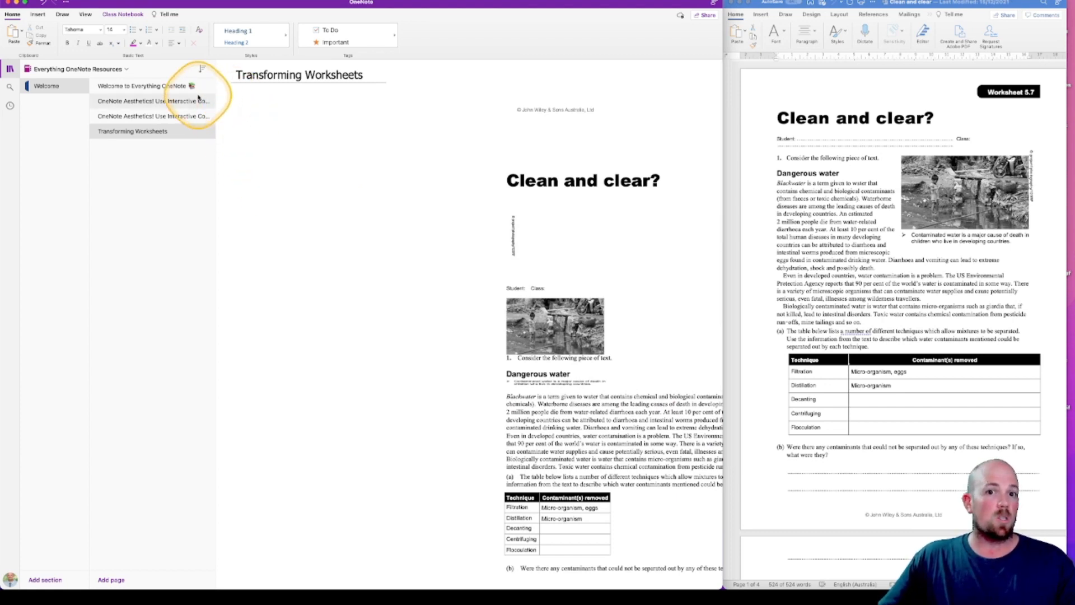
Insert a new table on the page to hold a worksheet section
{"action": "left_click", "coordinate": [37, 14]}
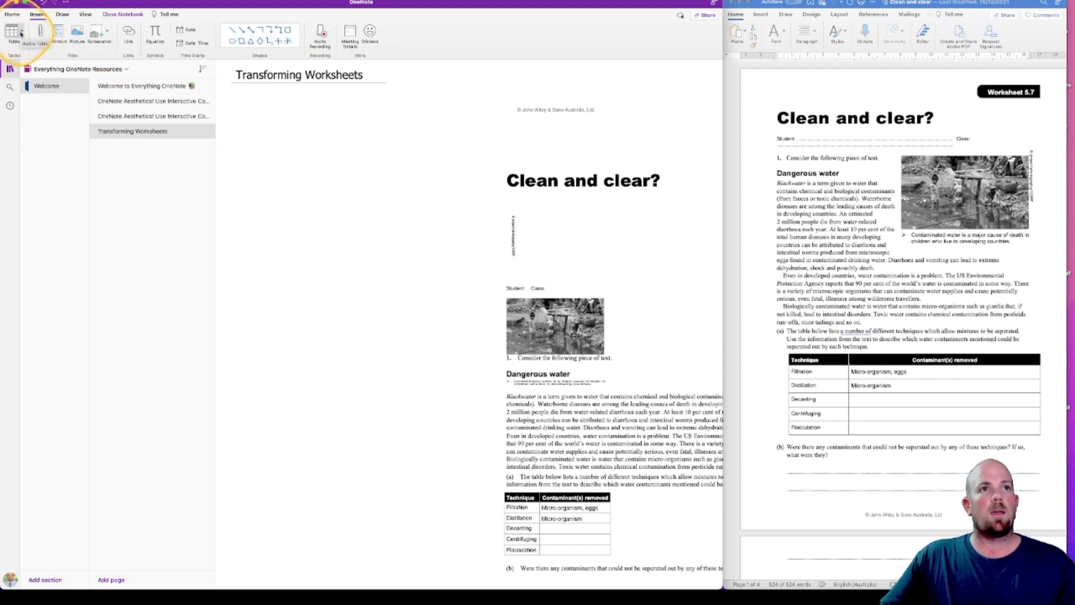
{"action": "left_click", "coordinate": [12, 32]}
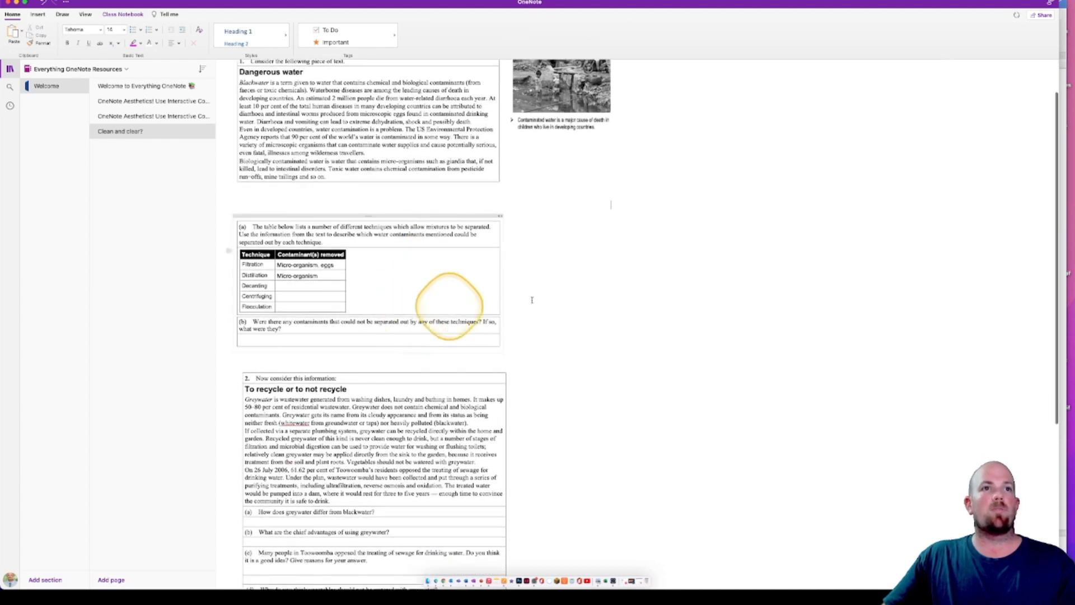
Scroll down the page below the new Instruction, Stimulus, Answer key
{"action": "scroll", "scroll_direction": "down", "scroll_amount": 3}
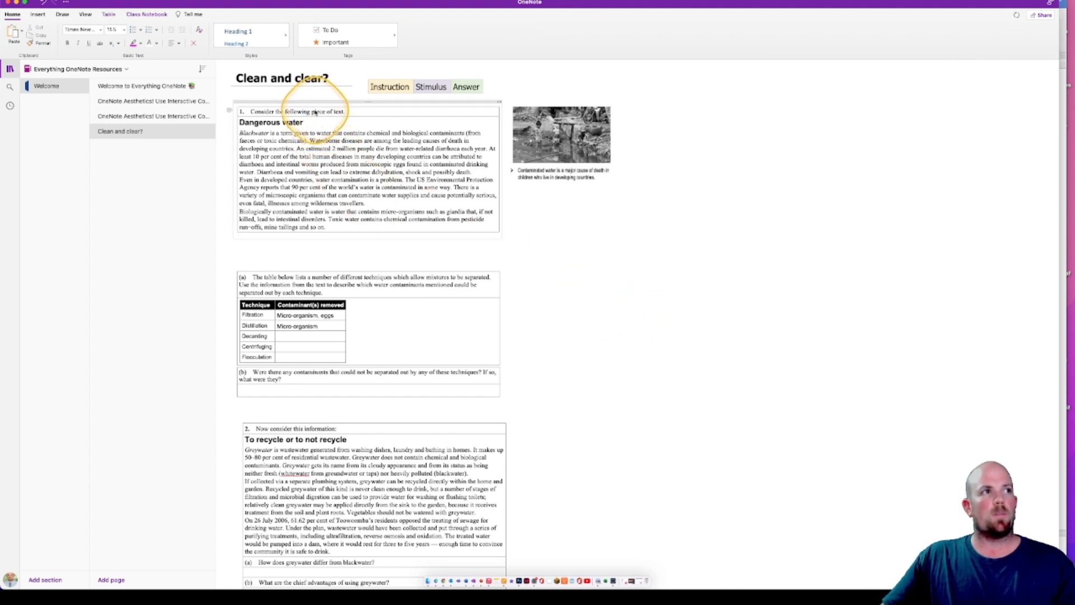
Shade the first table's instruction row and the next table's rows in key colours
{"action": "left_click", "coordinate": [108, 13]}
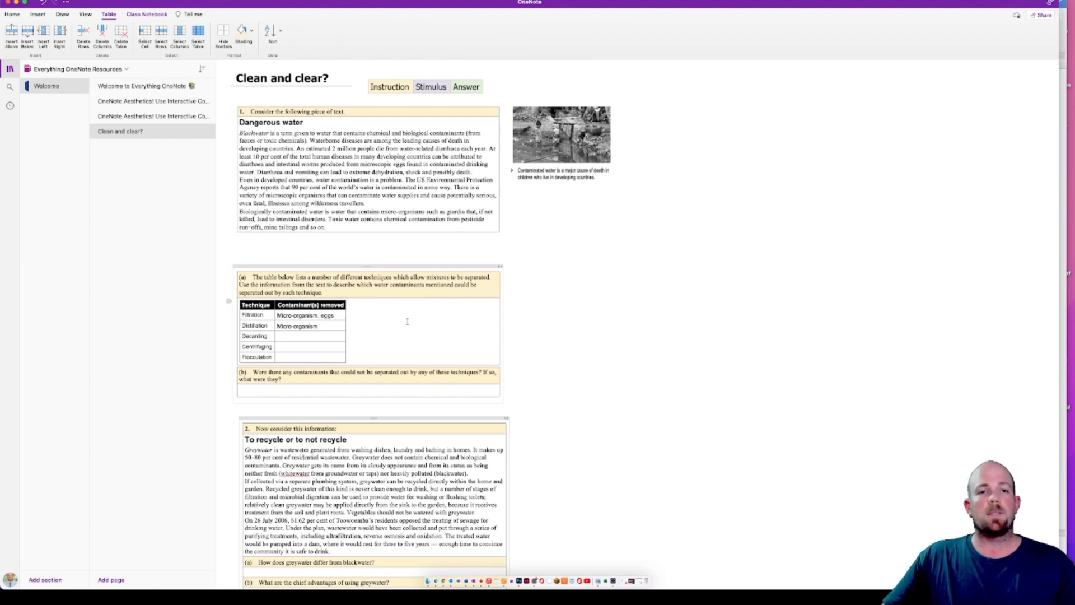
{"action": "left_click", "coordinate": [424, 86]}
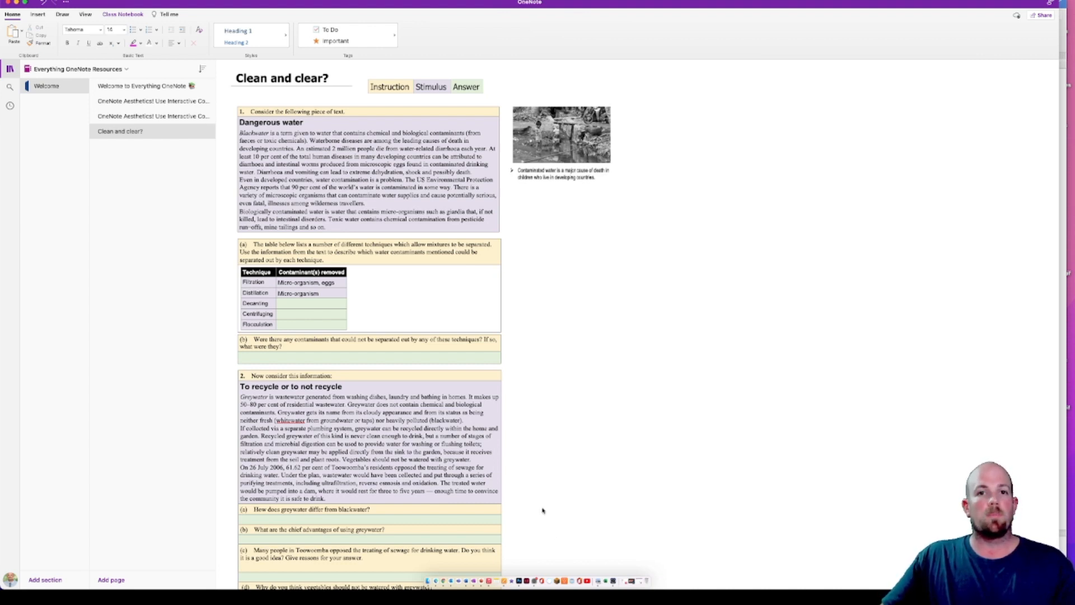
{"action": "left_click", "coordinate": [118, 146]}
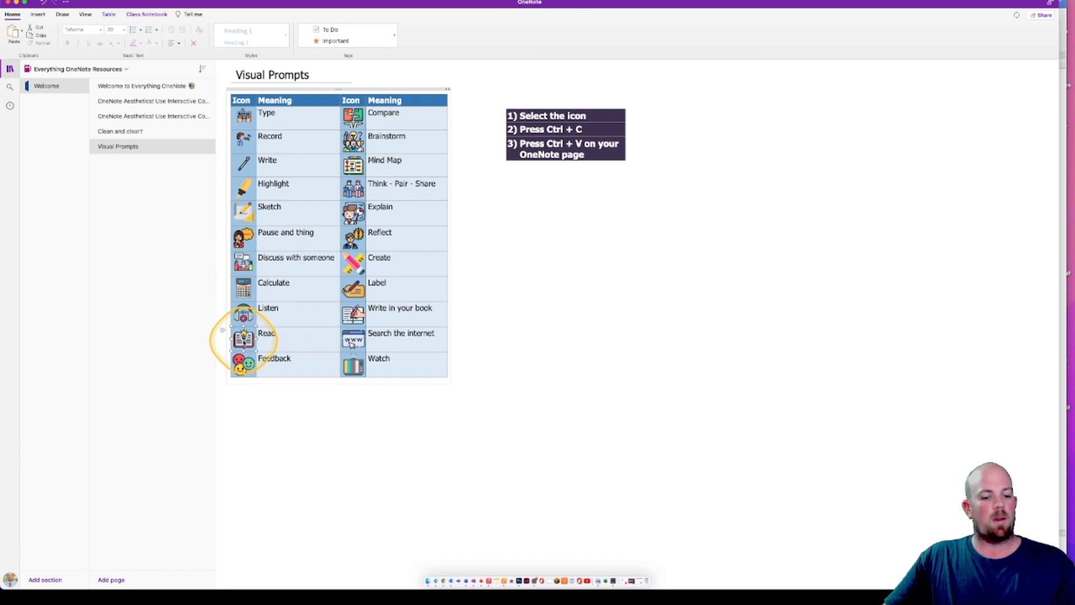
{"action": "left_click", "coordinate": [120, 131]}
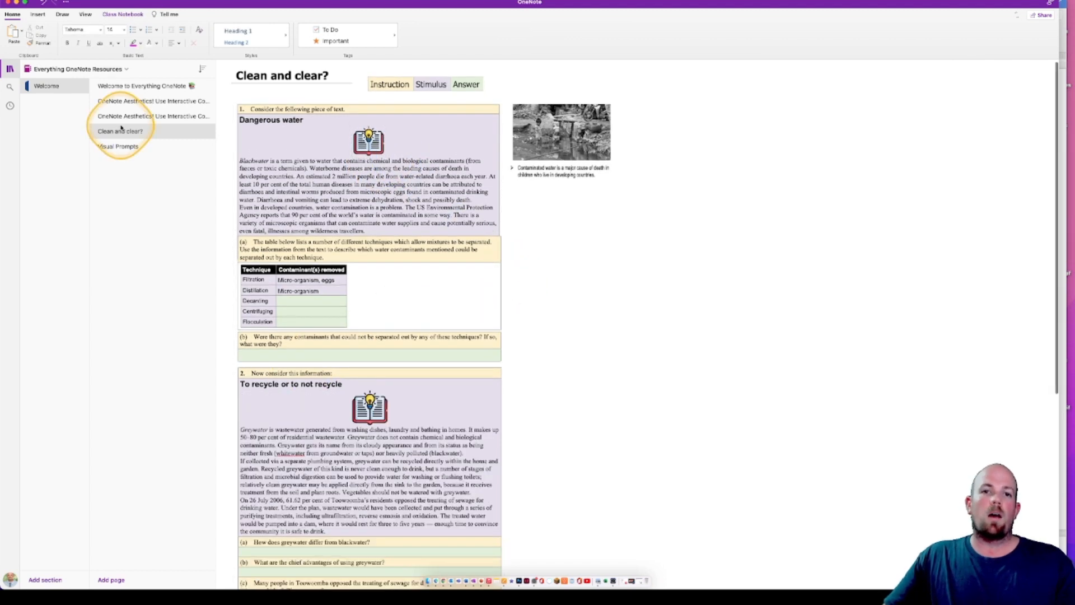
{"action": "left_click", "coordinate": [117, 147]}
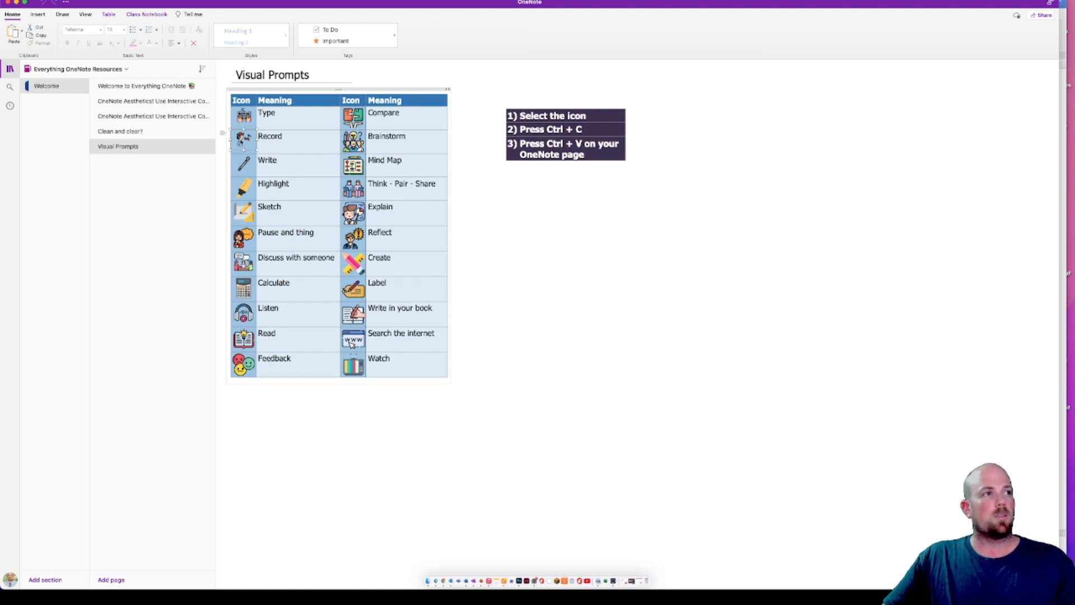
{"action": "left_click", "coordinate": [120, 131]}
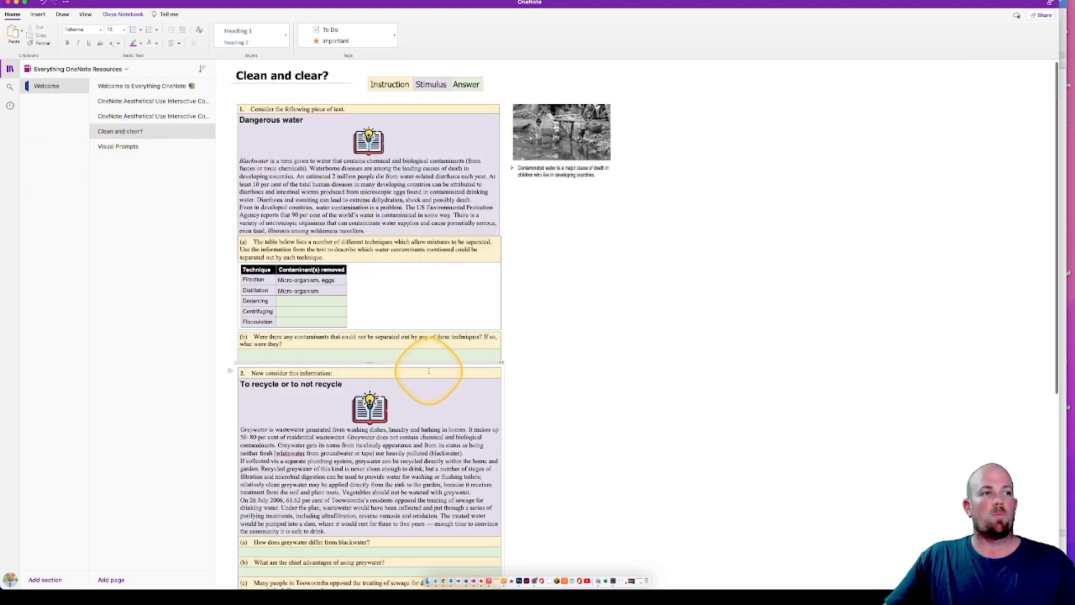
{"action": "scroll", "scroll_direction": "down", "scroll_amount": 3}
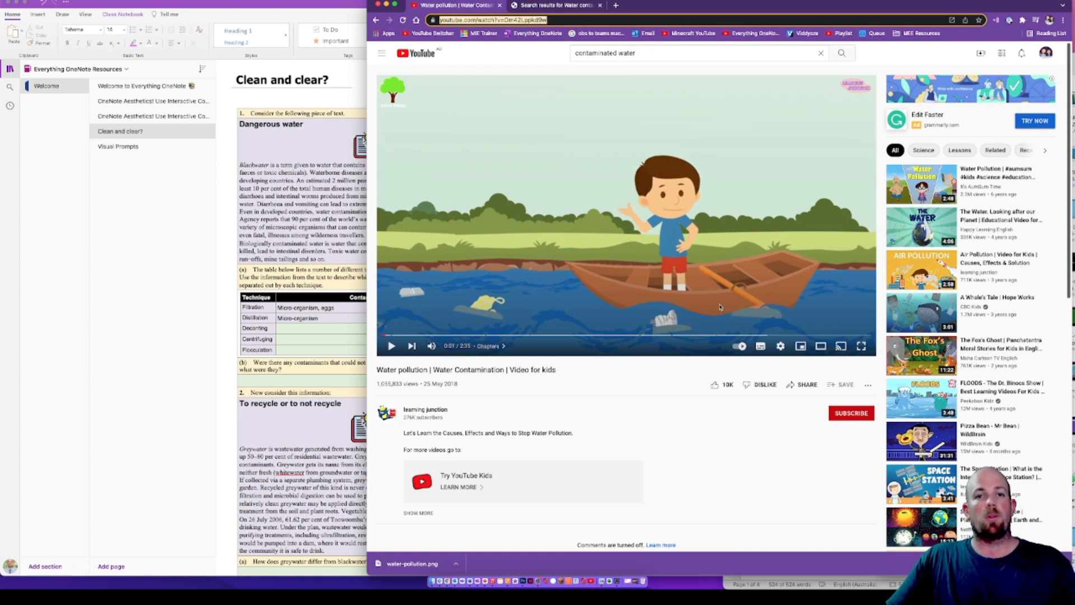
Select the water pollution video's URL in the browser address bar
{"action": "left_click", "coordinate": [489, 19]}
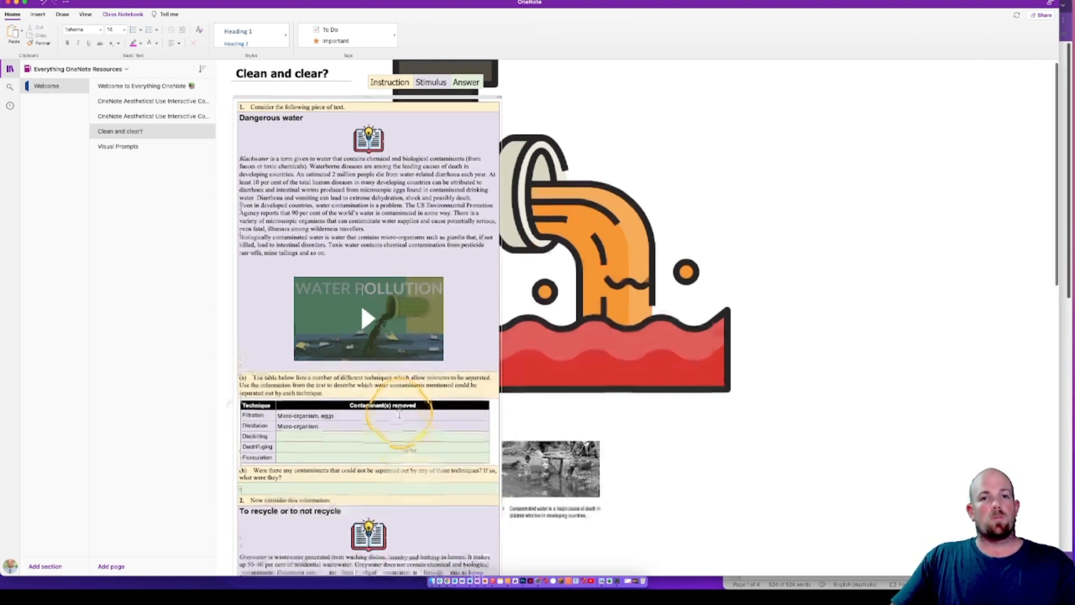
Open the Visual Prompts page of icons from the page list
{"action": "scroll", "scroll_direction": "down", "scroll_amount": 3}
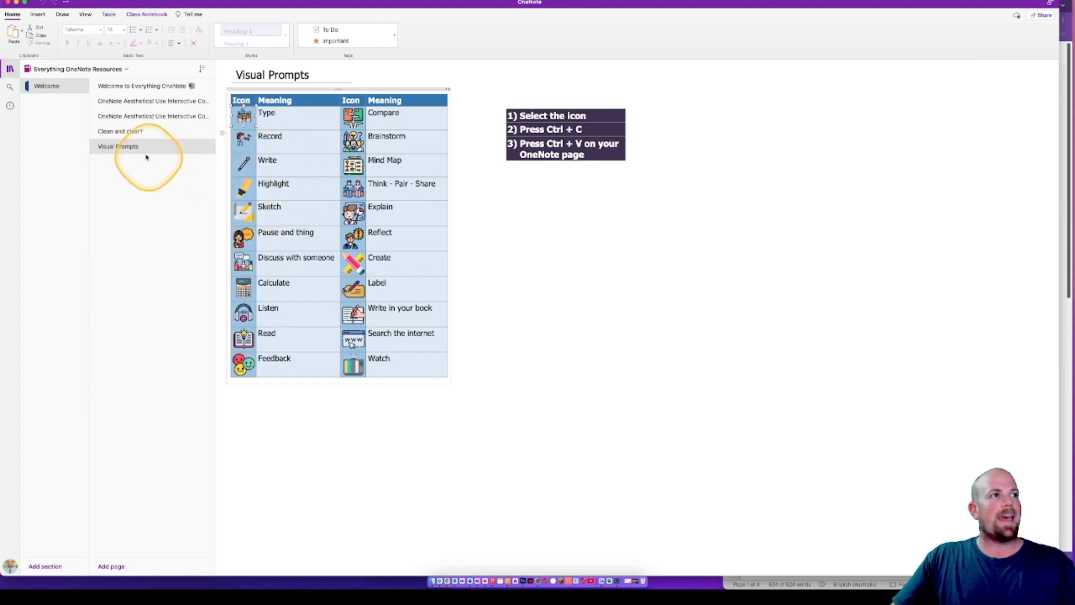
{"action": "left_click", "coordinate": [120, 131]}
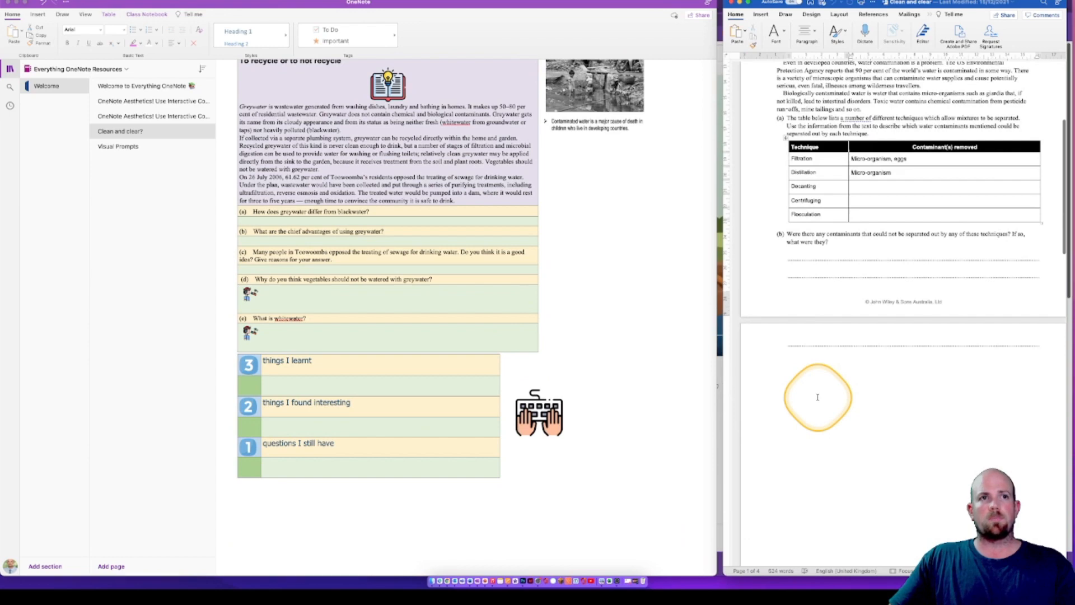
Scroll through the finished page down to the 3-2-1 summary table
{"action": "scroll", "scroll_direction": "down", "scroll_amount": 3}
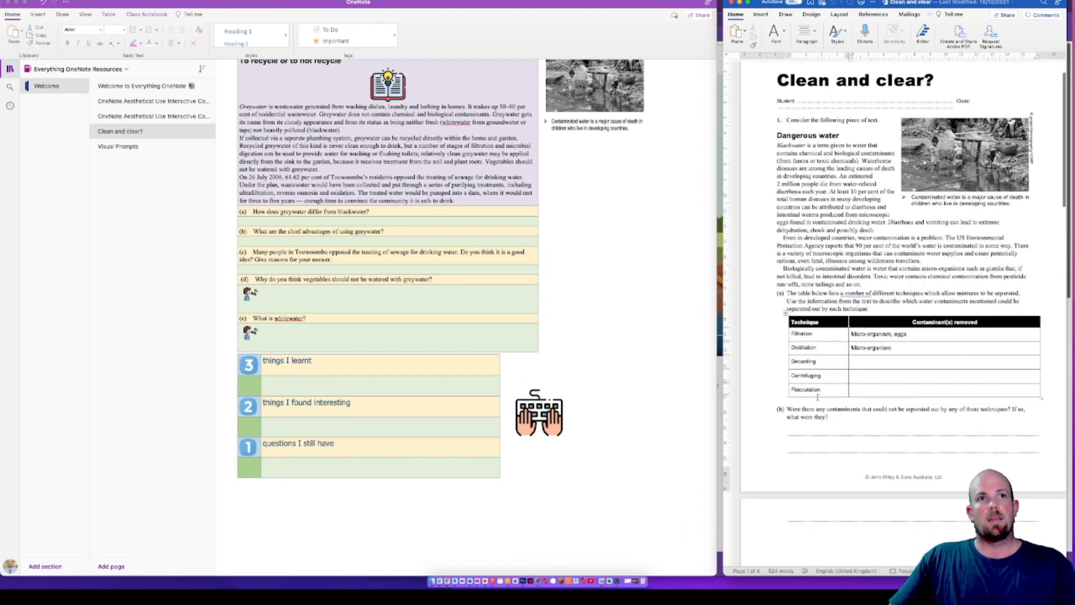
{"action": "scroll", "scroll_direction": "down", "scroll_amount": 3}
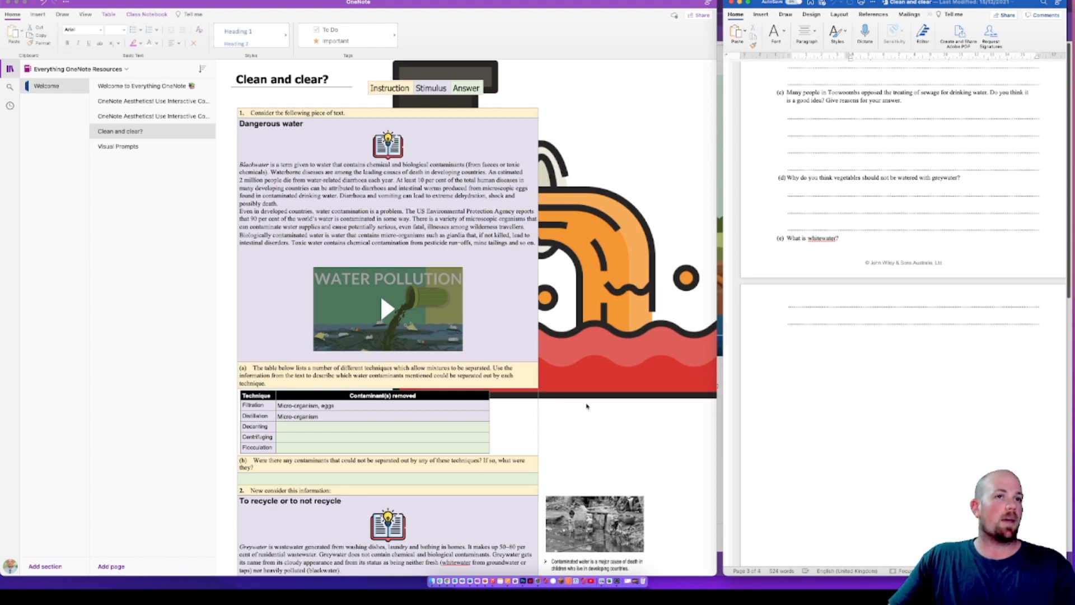
{"action": "scroll", "scroll_direction": "down", "scroll_amount": 3}
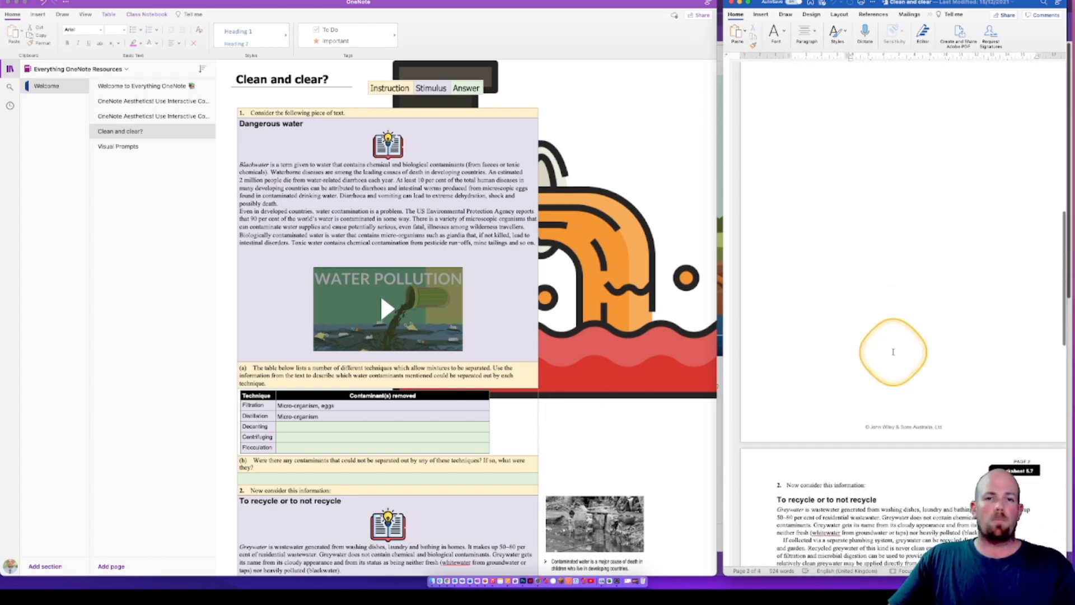